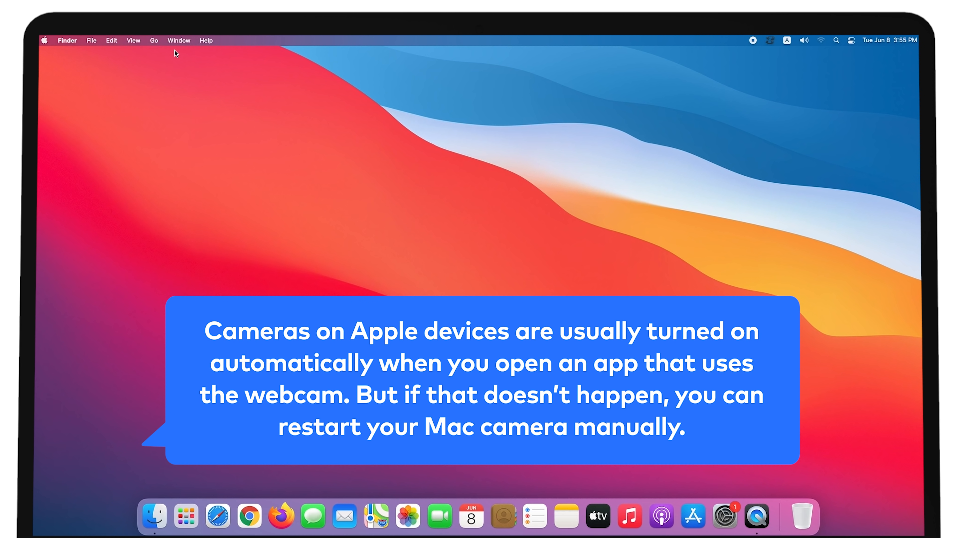
Launch Terminal from the Utilities folder inside Applications via Finder's Go menu
click(154, 40)
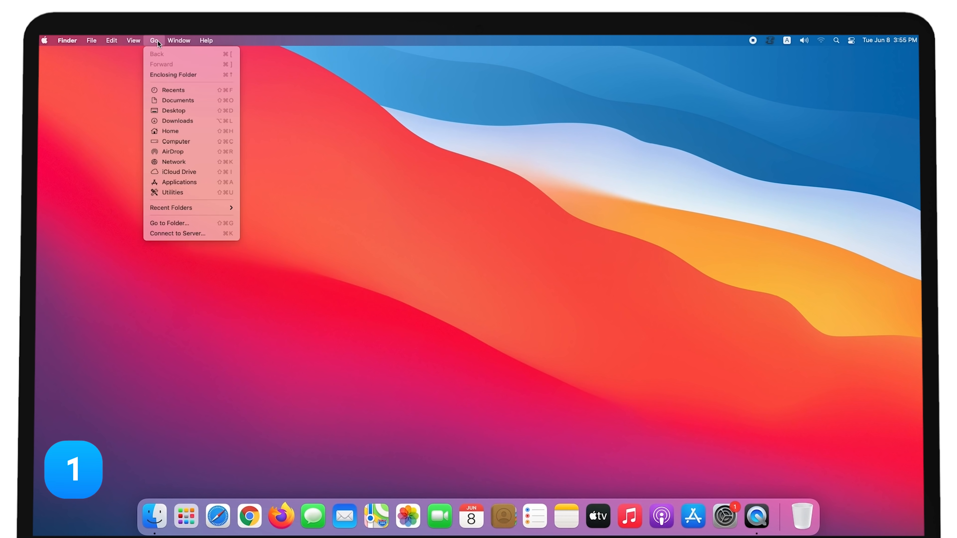
click(154, 41)
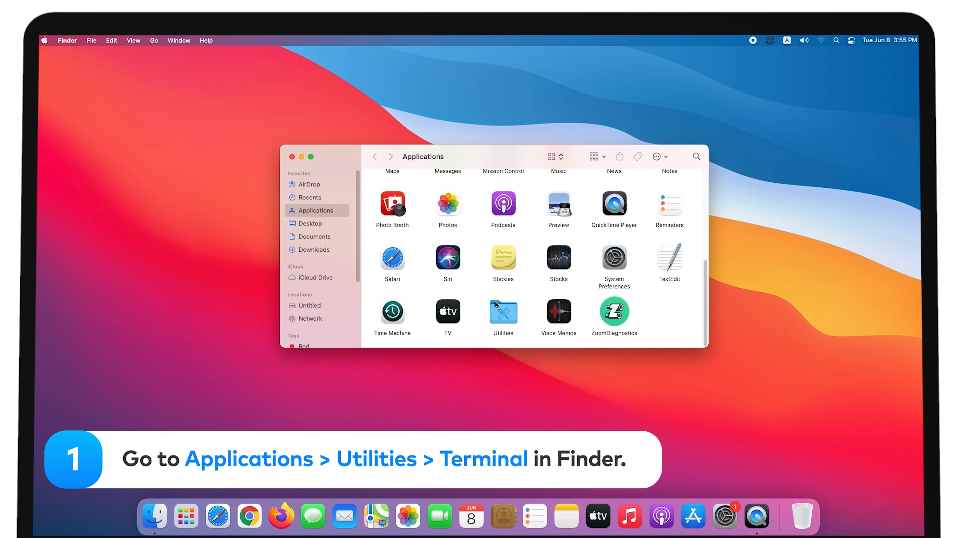
double_click(502, 312)
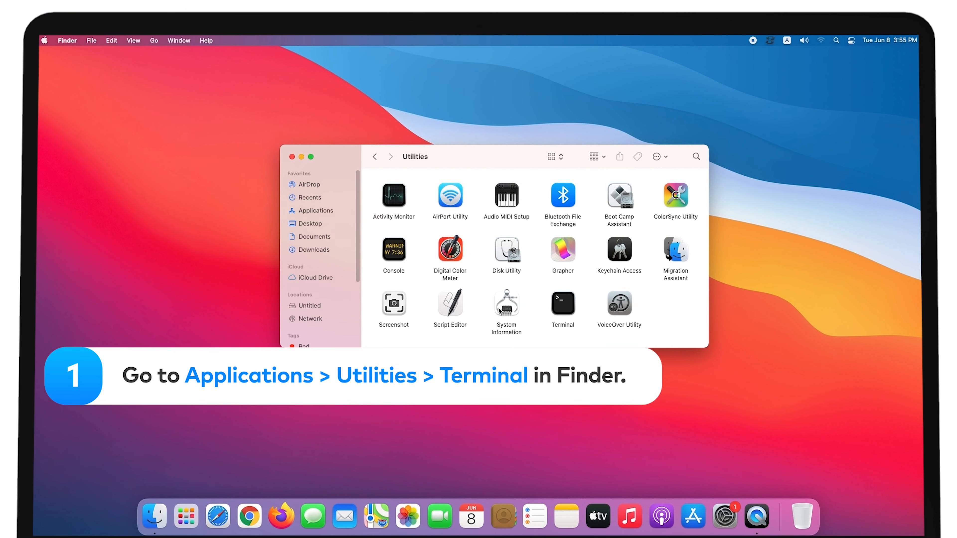
double_click(562, 303)
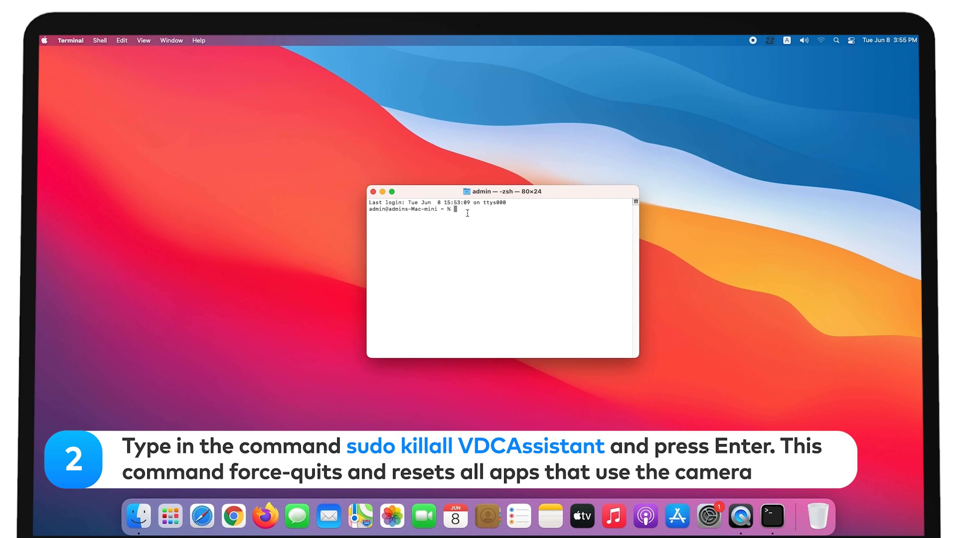
Run sudo killall VDCAssistant to reset the camera, then relaunch FaceTime to test it
text(sudo)
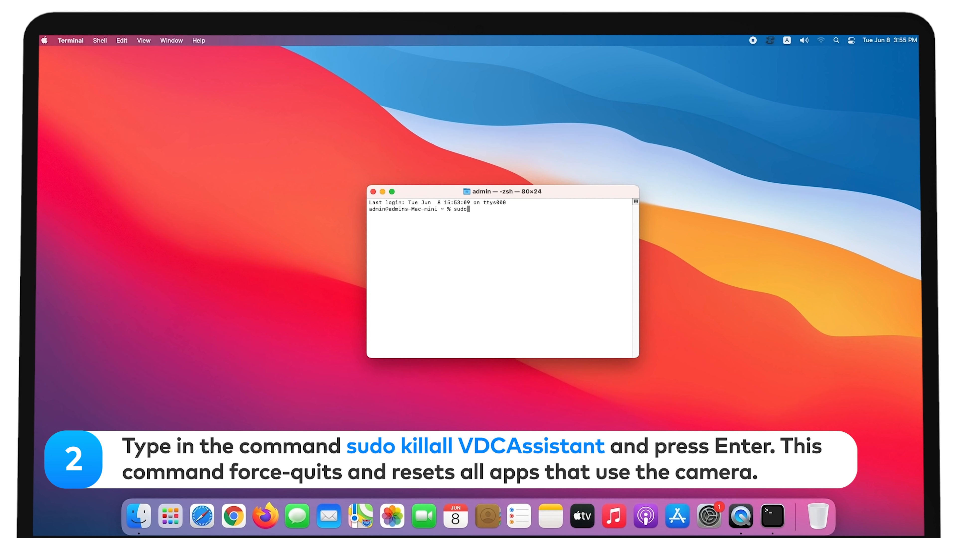
text(killall VDCAssistant)
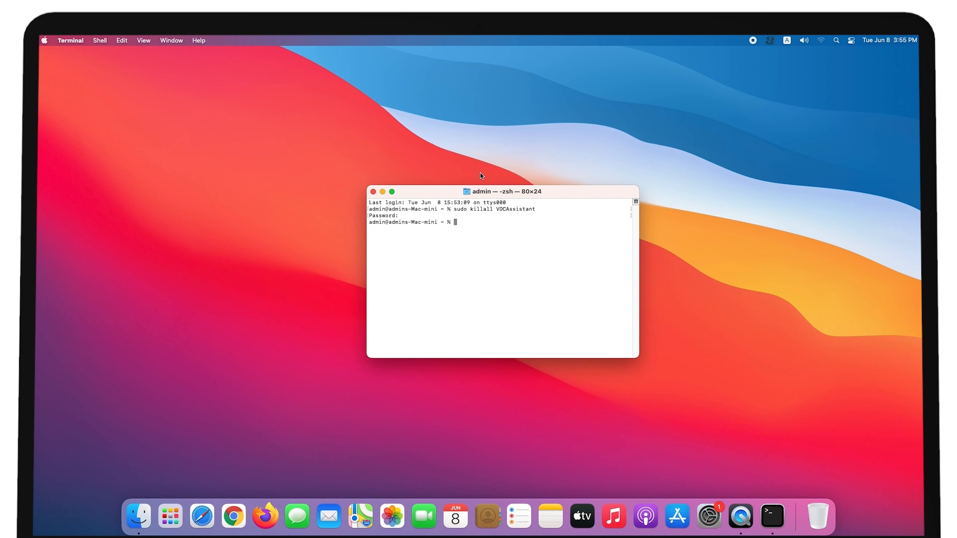
click(372, 191)
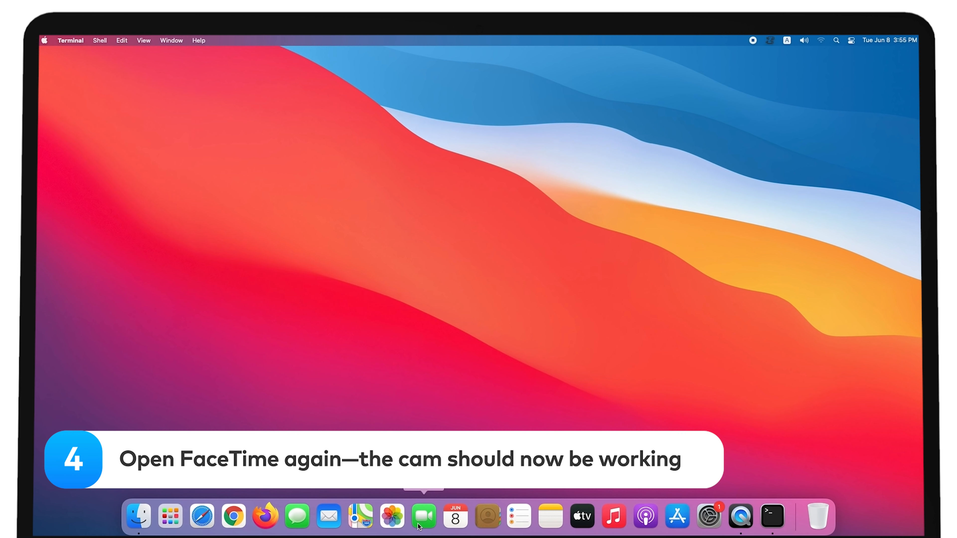
click(423, 517)
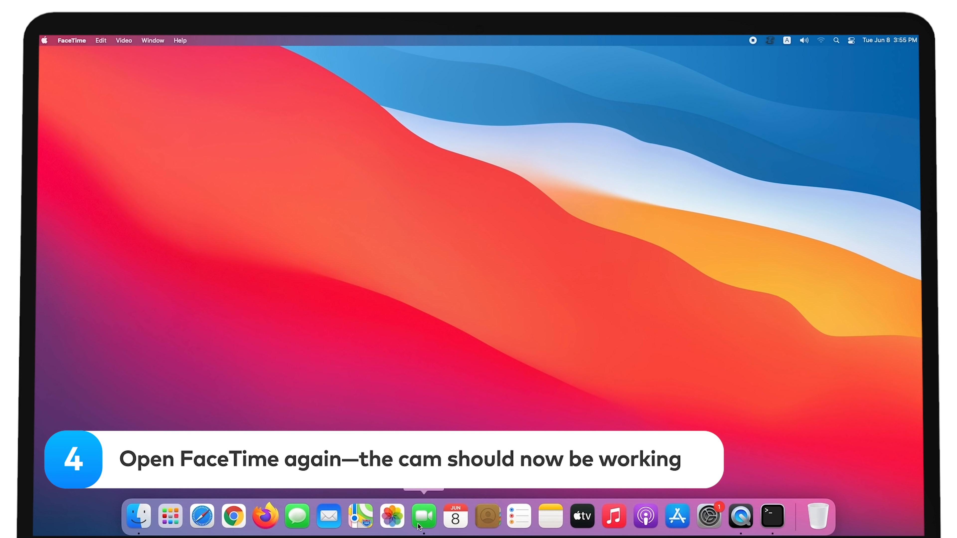
click(423, 516)
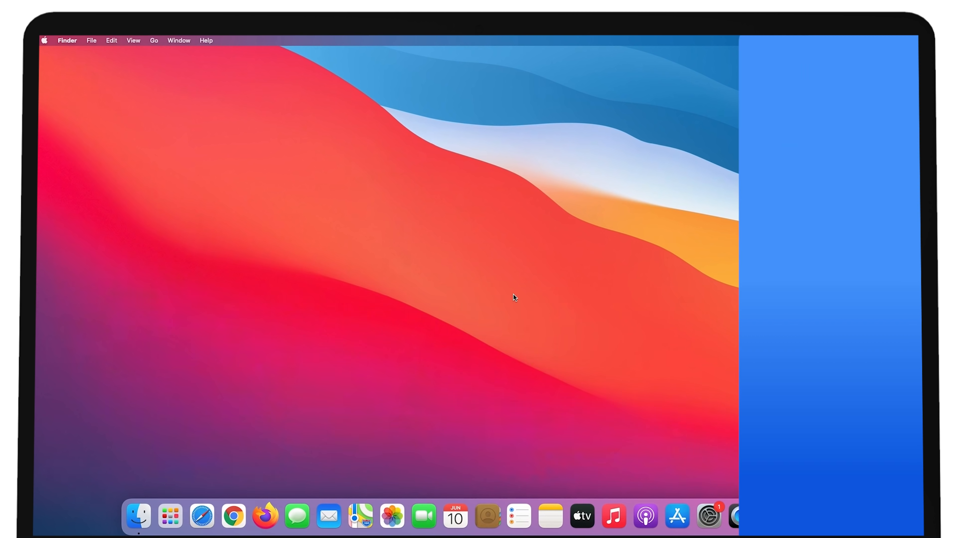
Turn Wi-Fi on from the menu bar and join the network with its password
click(816, 41)
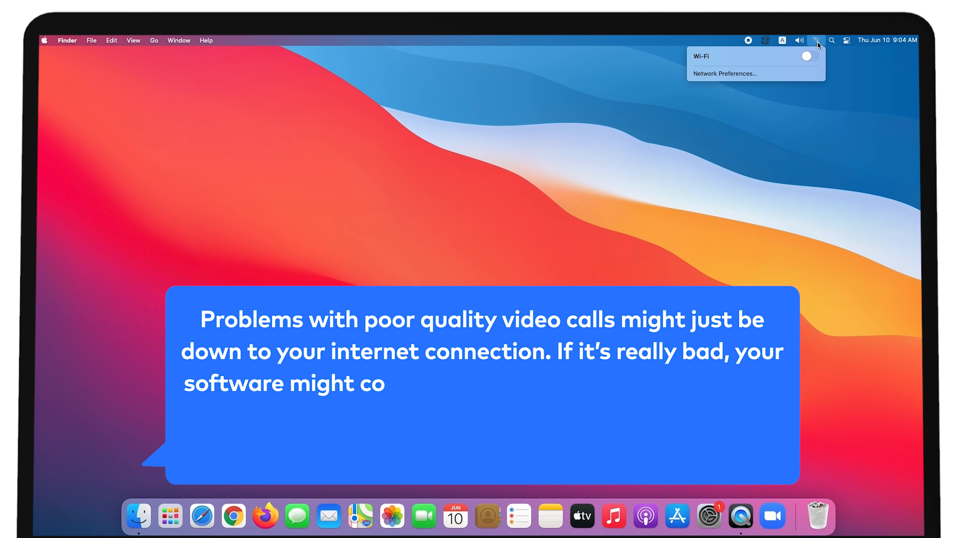
click(805, 57)
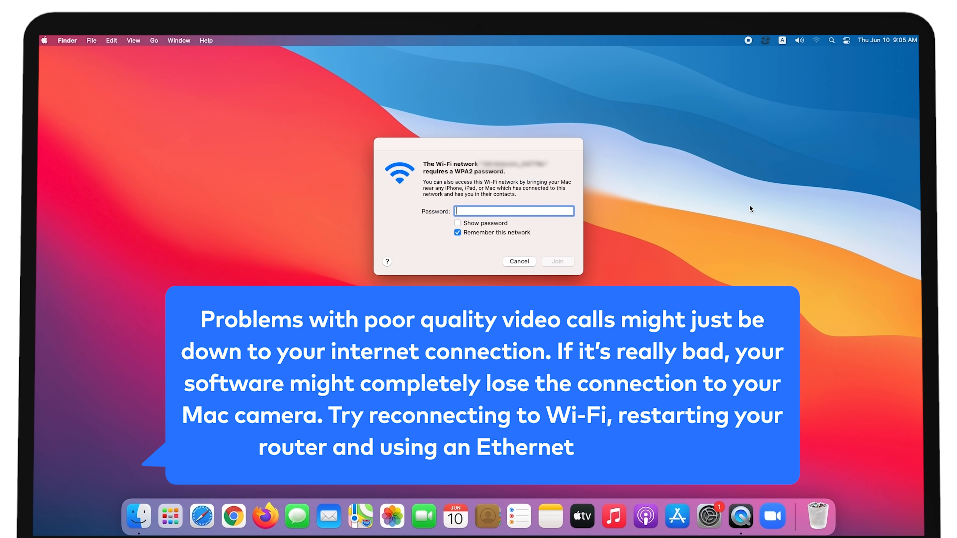
text(••••)
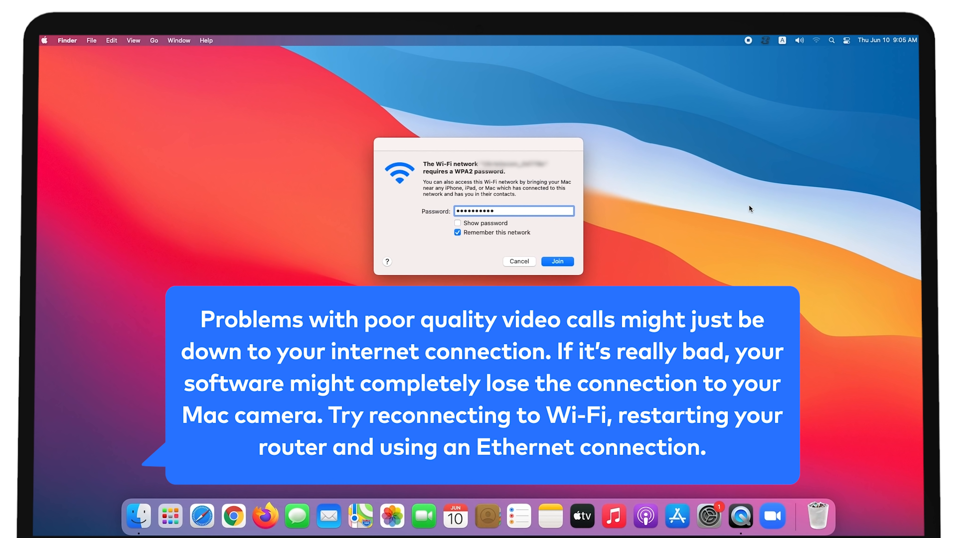
click(556, 261)
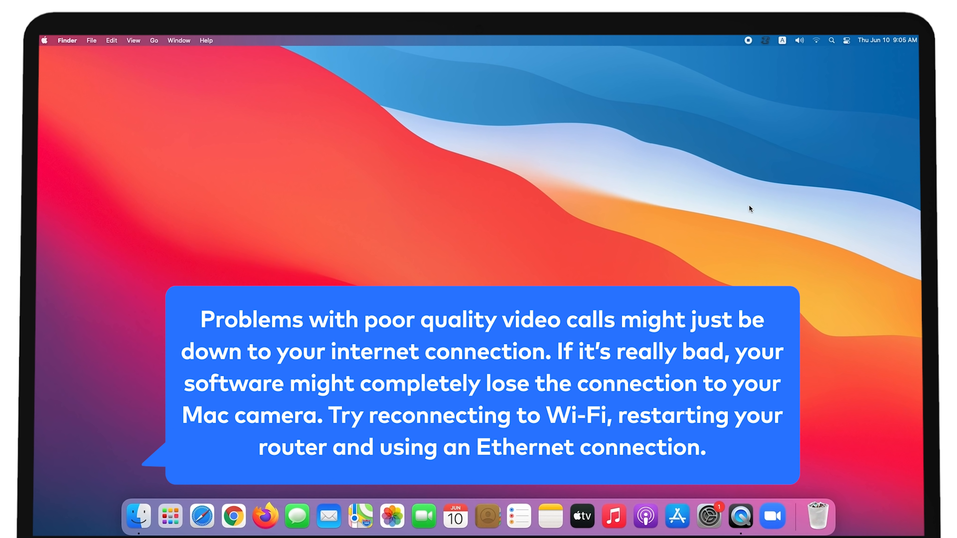
mouse_move(751, 201)
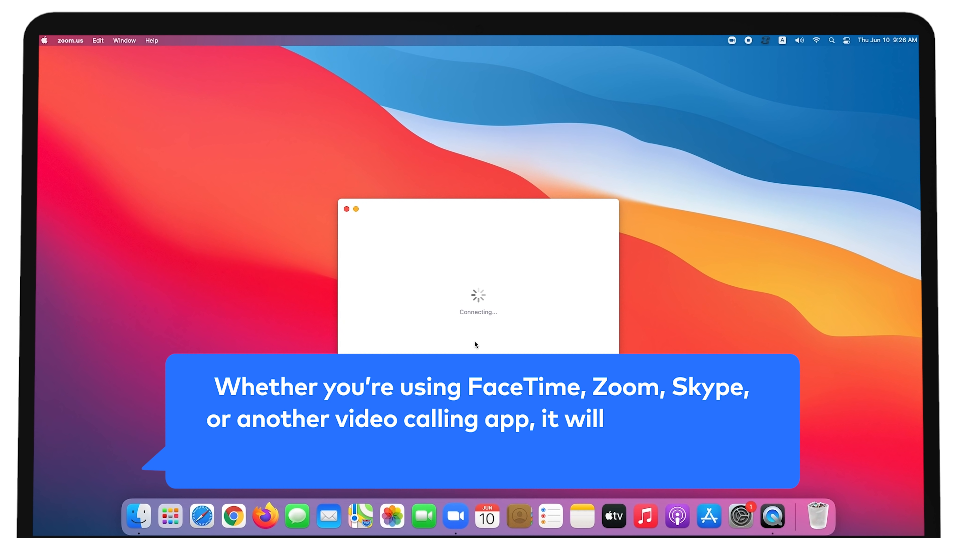
From Zoom's Video settings, allow zoom.us to use the camera in Security & Privacy
click(70, 41)
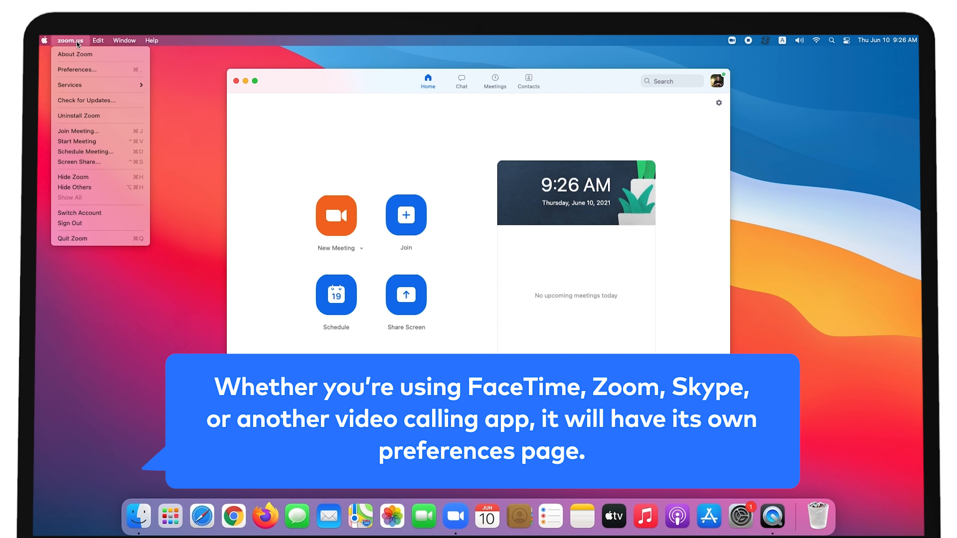
click(78, 69)
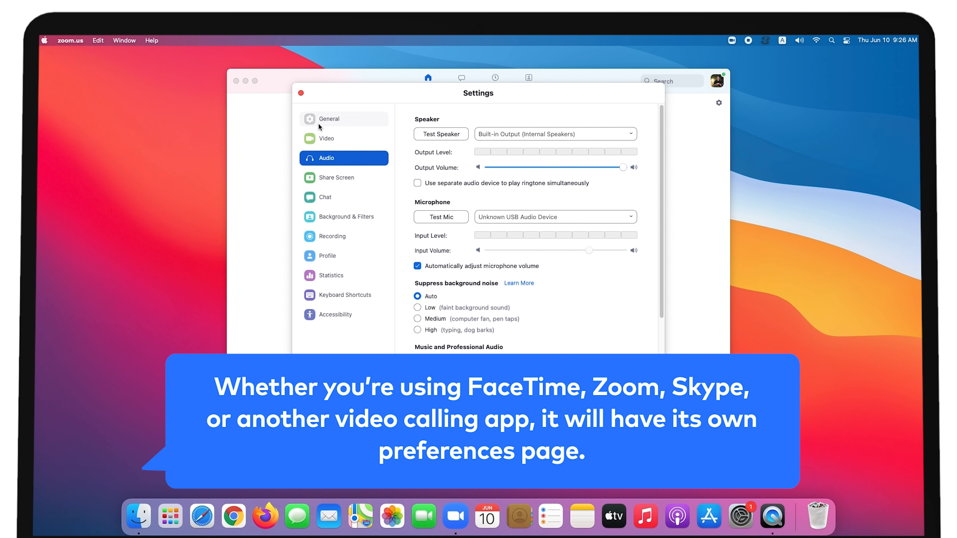
click(326, 138)
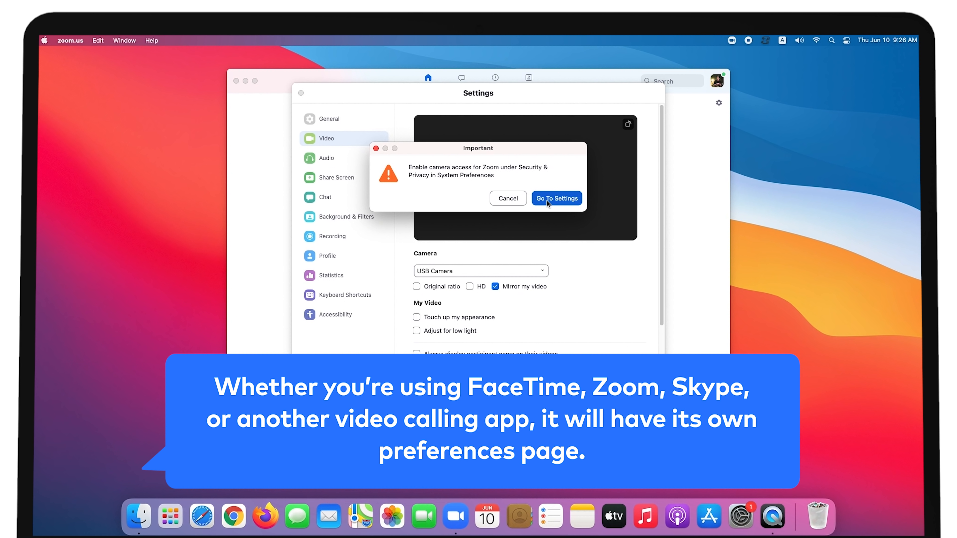
click(555, 198)
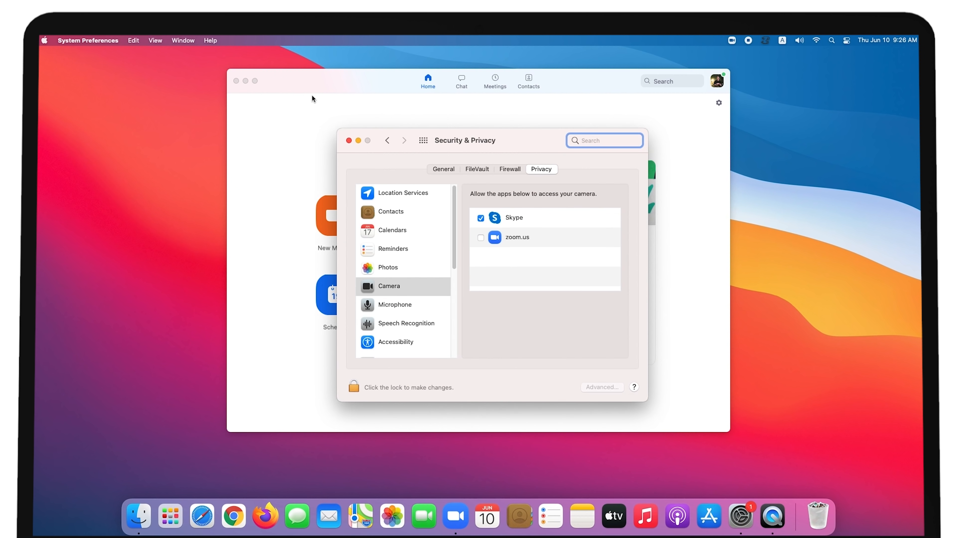
click(481, 237)
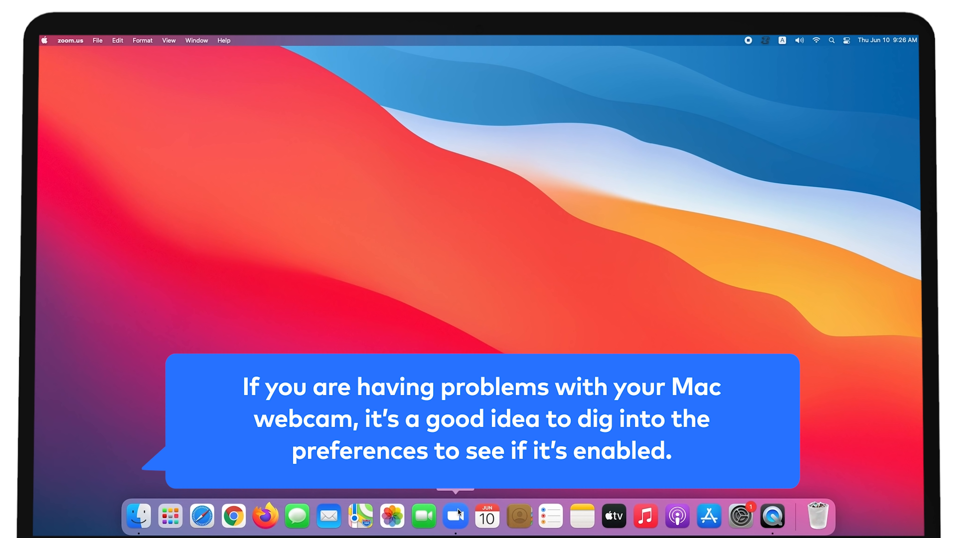
Relaunch Zoom and return to its Video settings
click(454, 516)
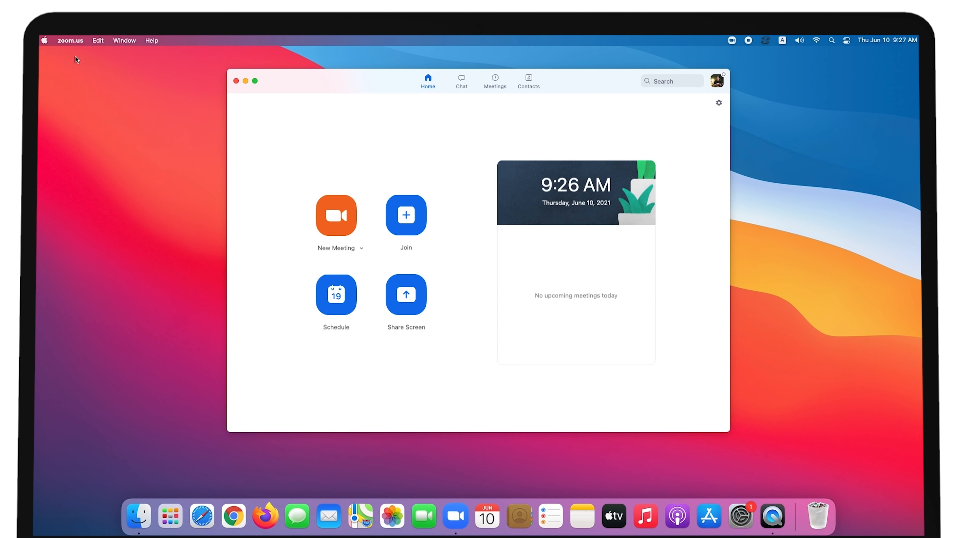
click(718, 103)
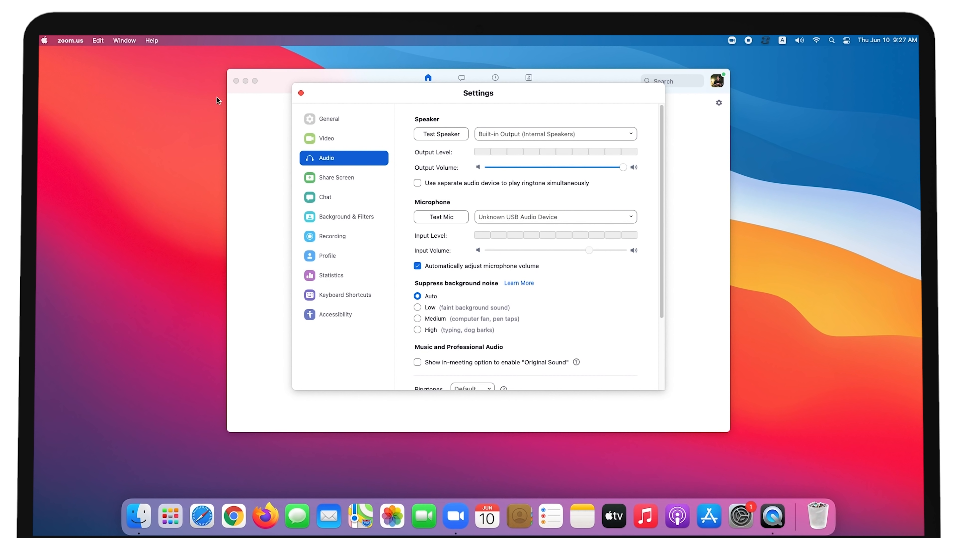
click(326, 139)
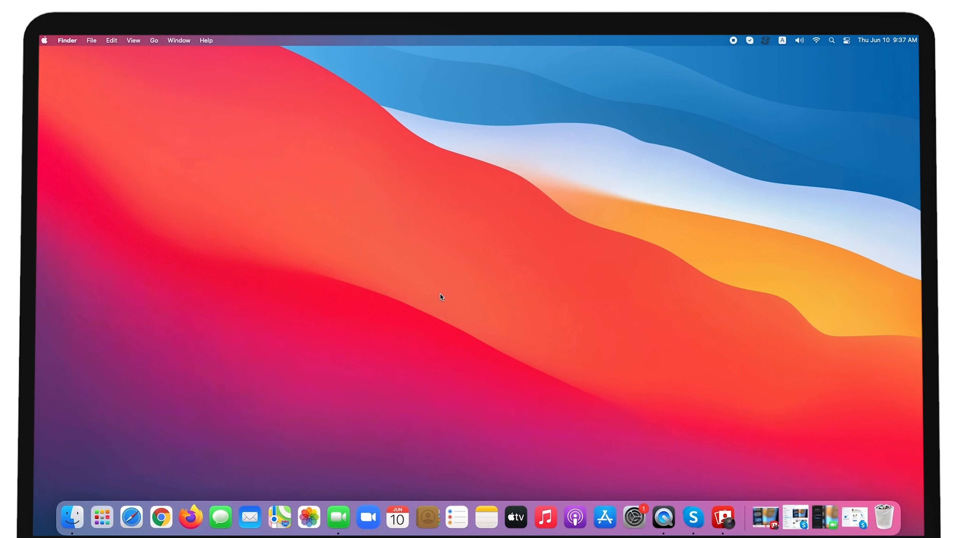
click(348, 517)
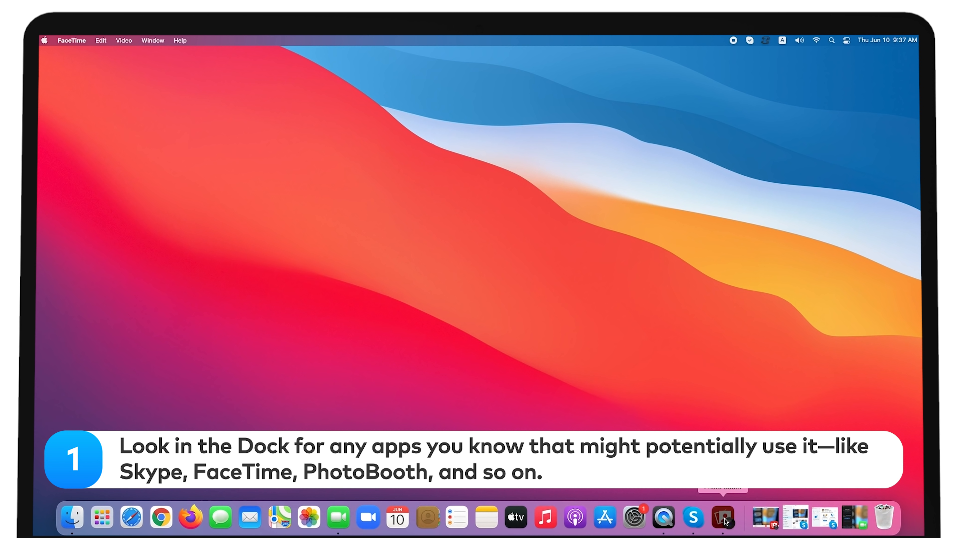
click(723, 517)
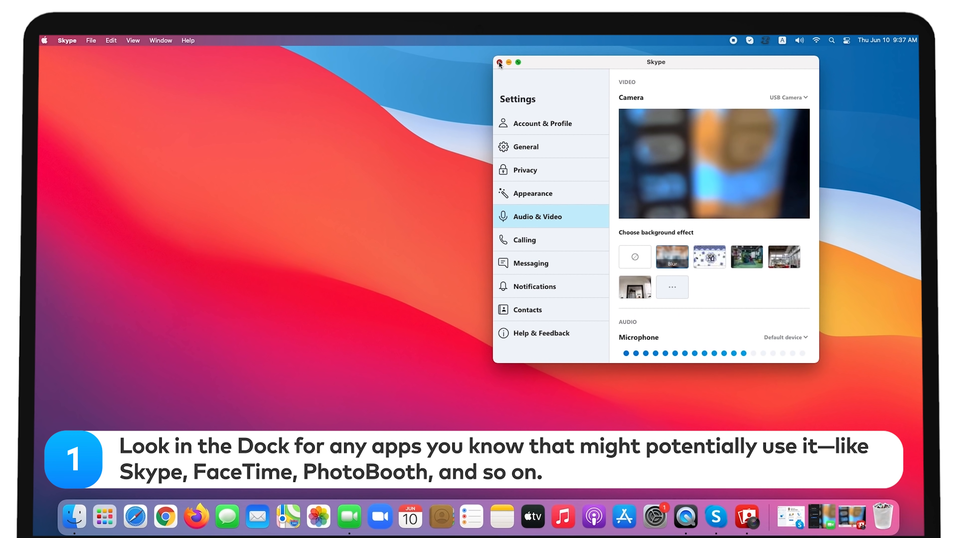
click(499, 62)
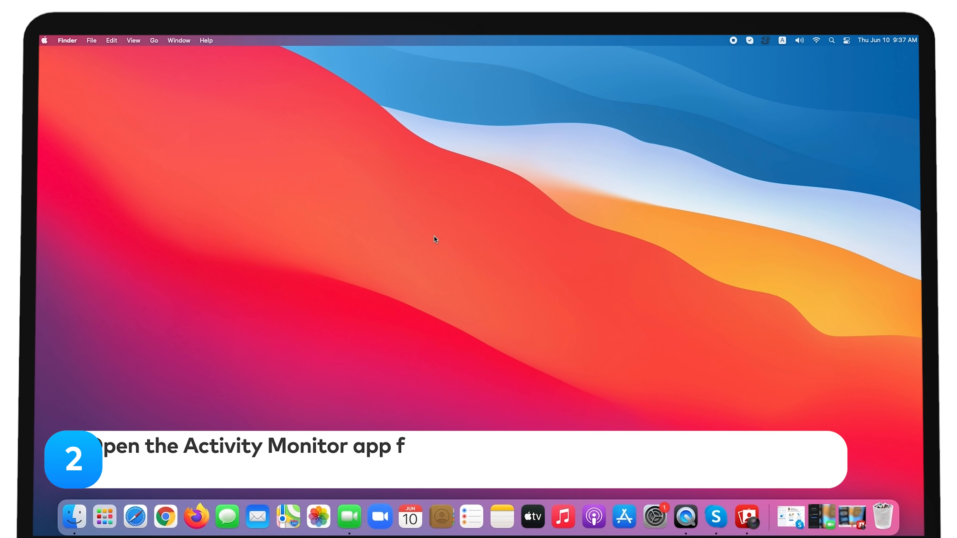
Launch Activity Monitor from Finder's Utilities folder
click(154, 40)
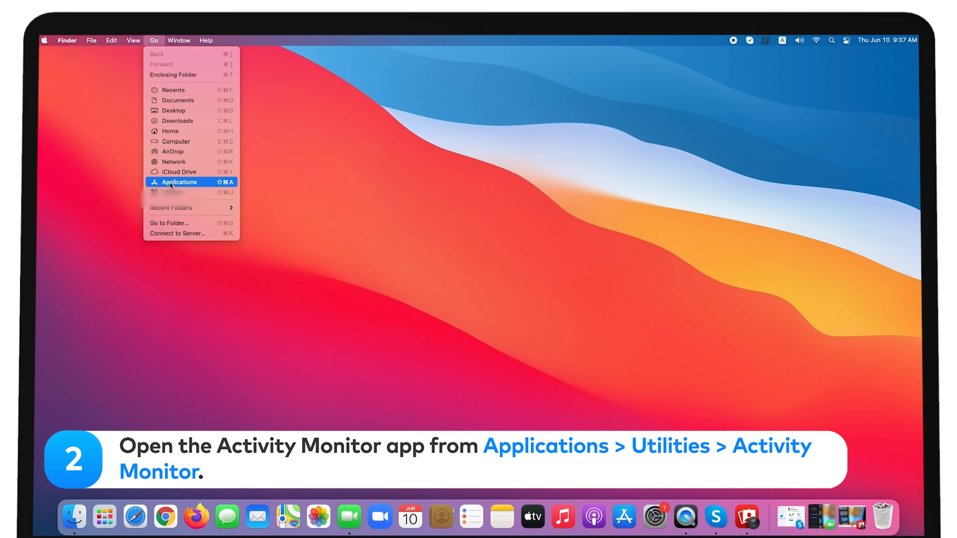
click(178, 182)
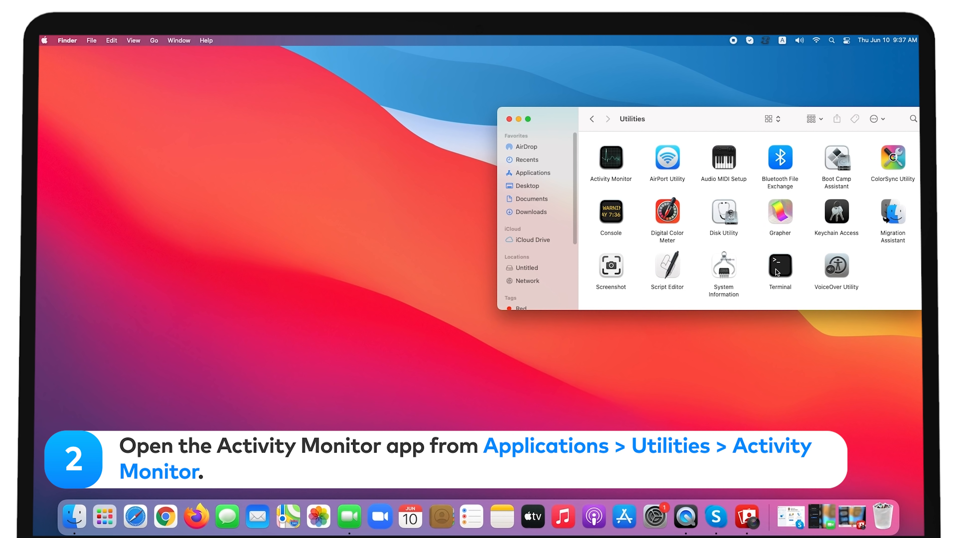
double_click(609, 156)
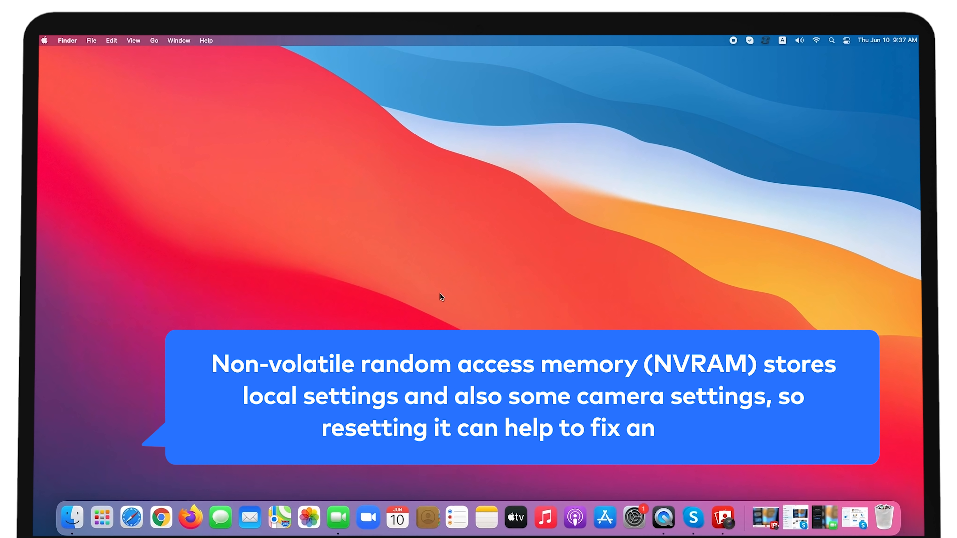
text(issue.)
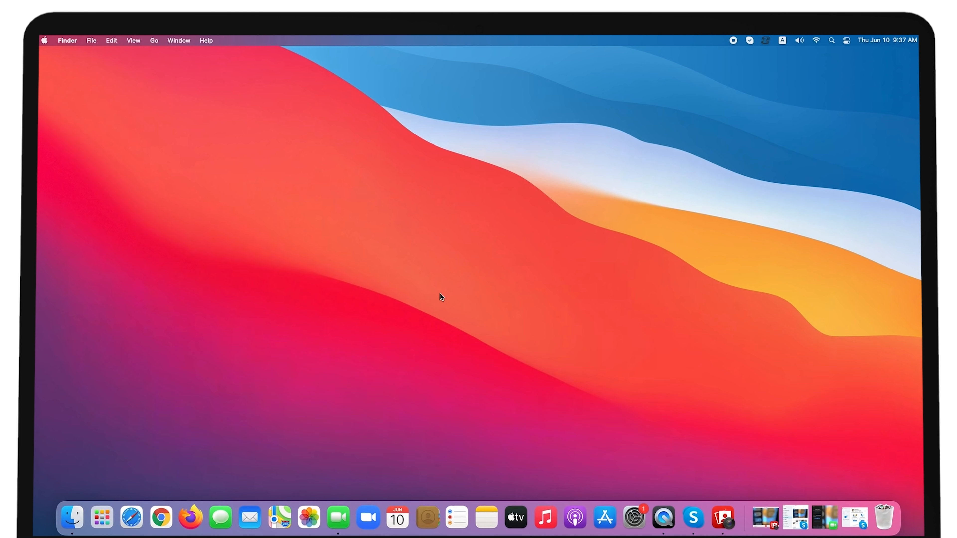
click(44, 41)
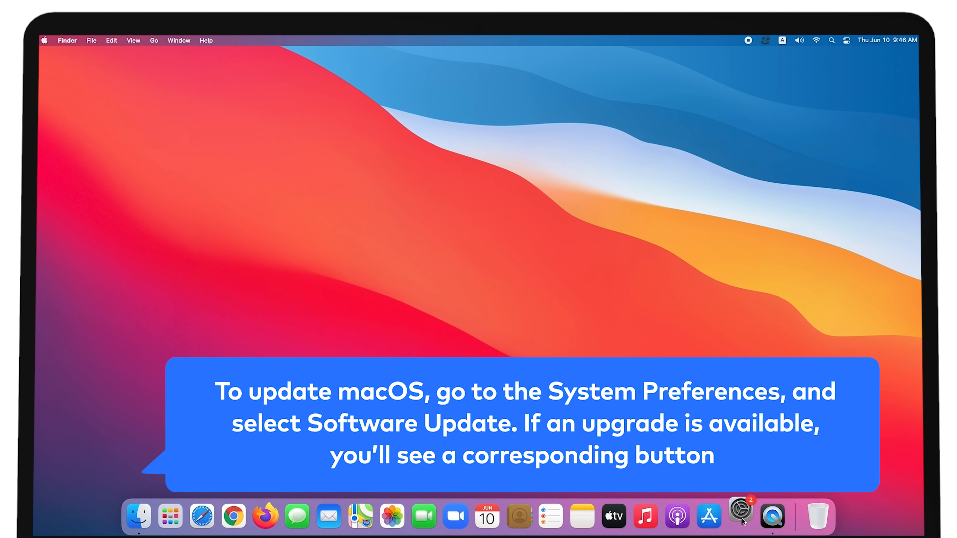
Enable automatic macOS updates and App Store app updates in Software Update's Advanced options
click(739, 516)
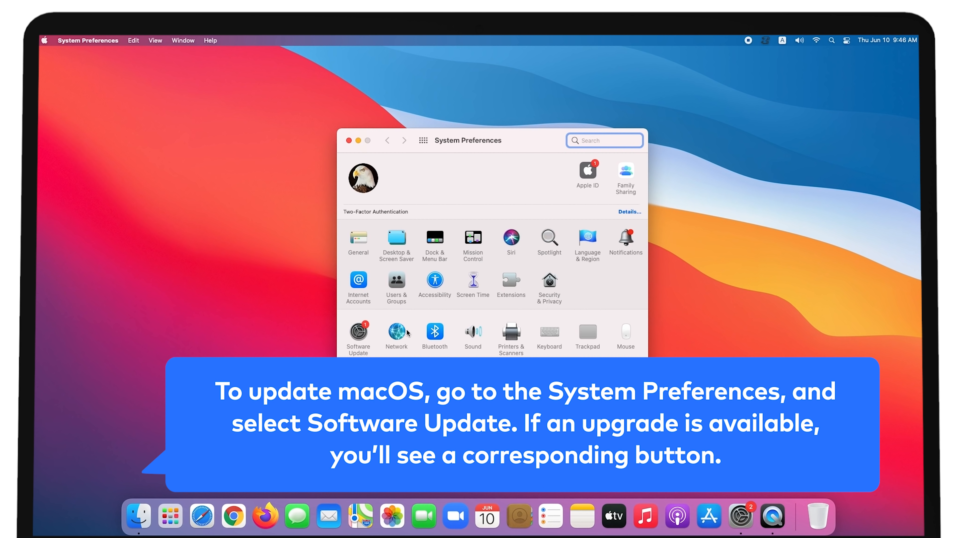
click(358, 332)
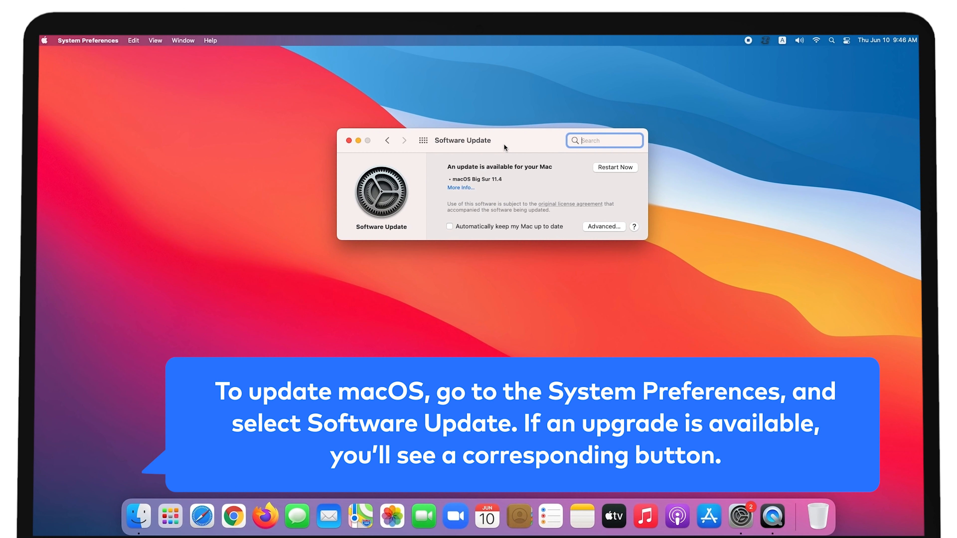
click(603, 226)
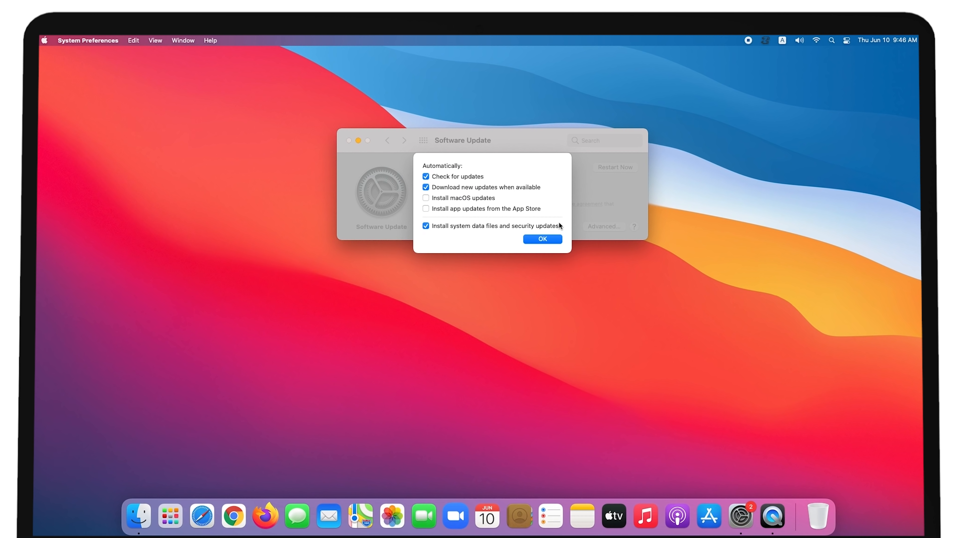
text(••)
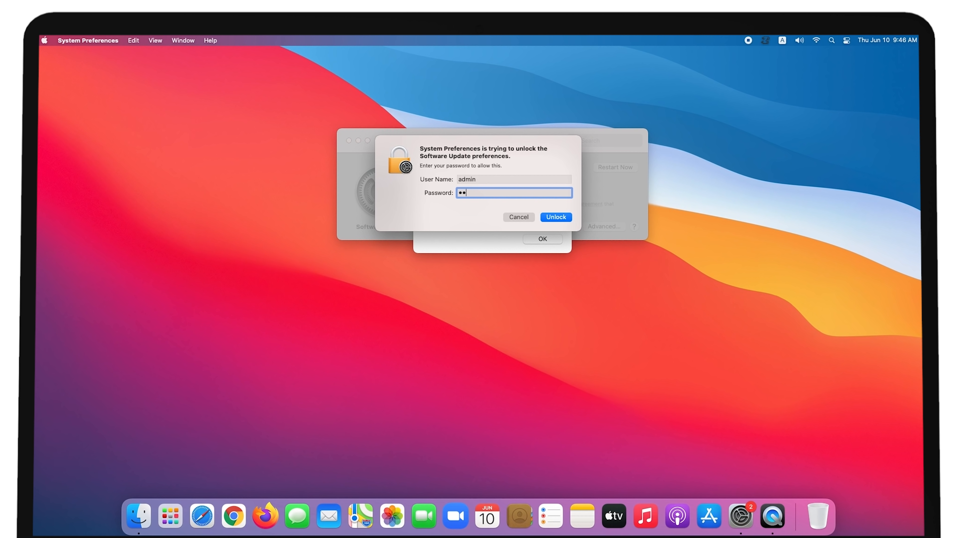
click(554, 217)
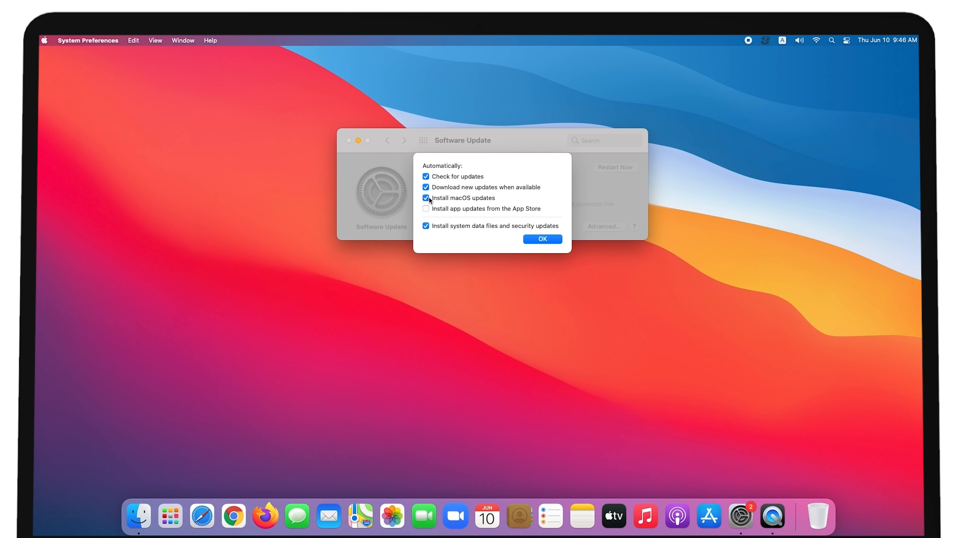
click(425, 209)
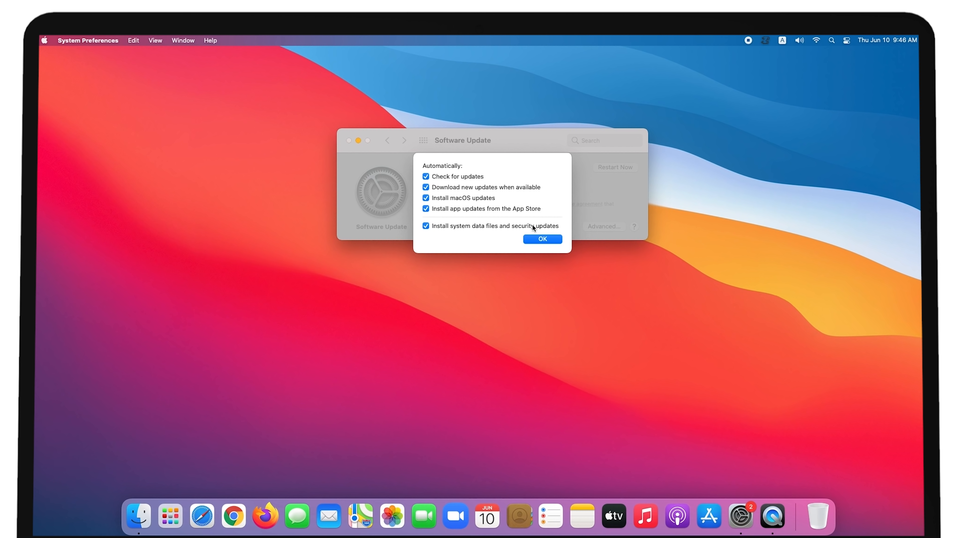
click(541, 239)
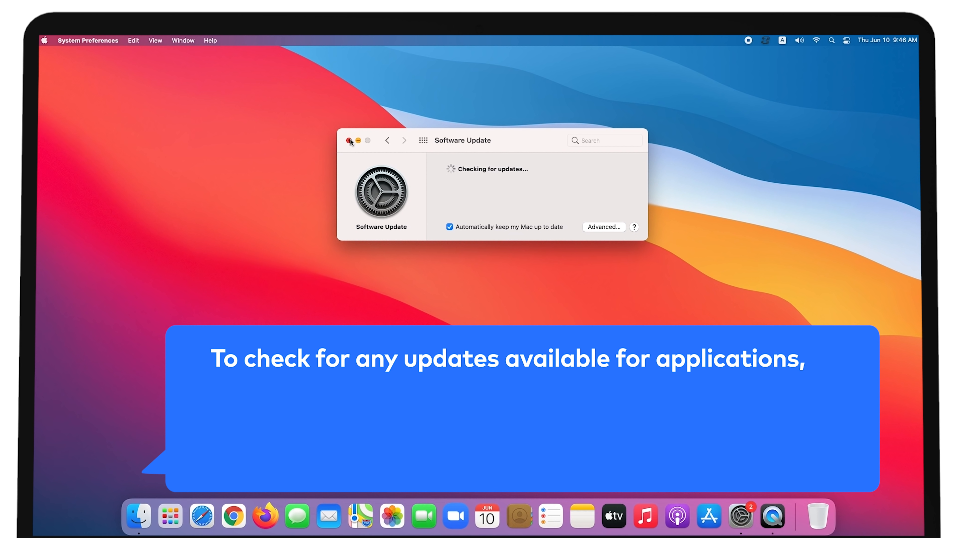
Close System Preferences and view available updates in the App Store
click(348, 140)
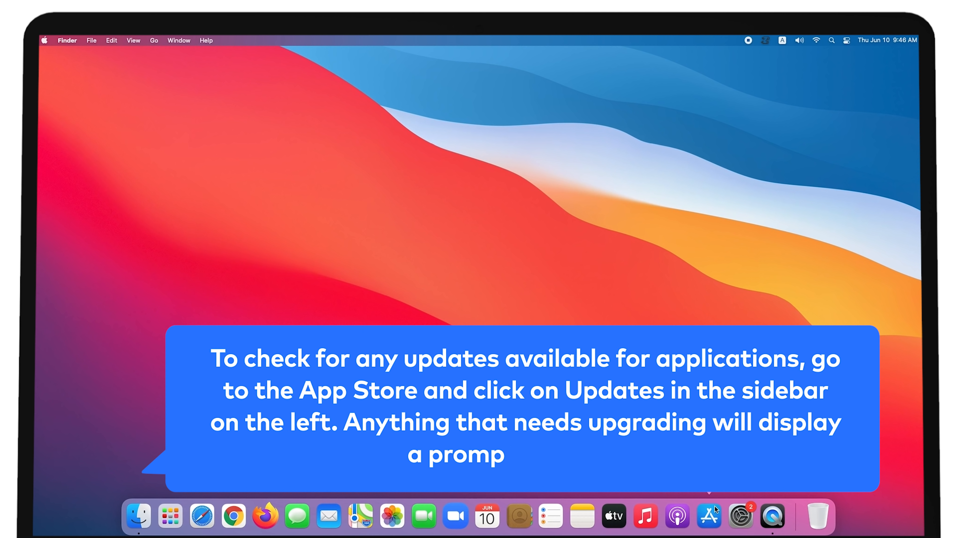
click(707, 516)
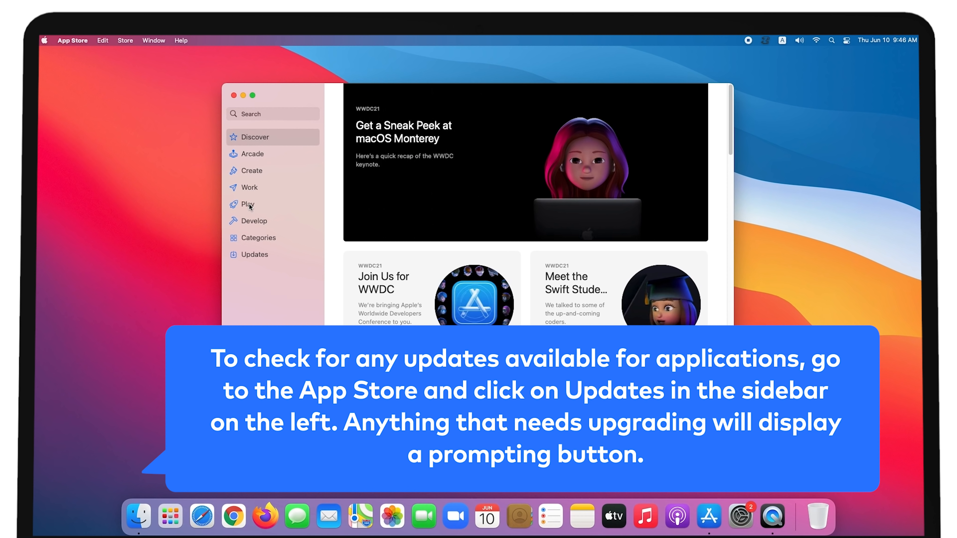
click(253, 255)
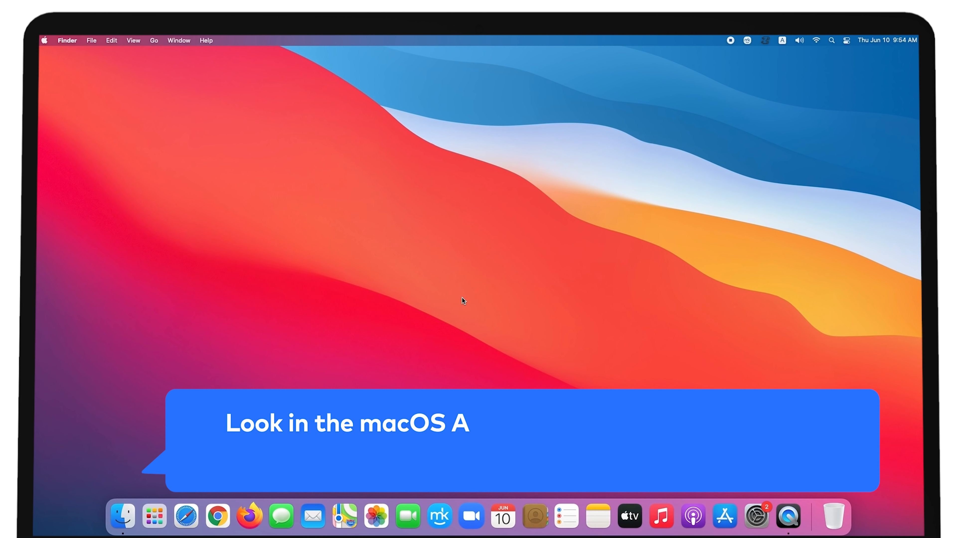
click(154, 41)
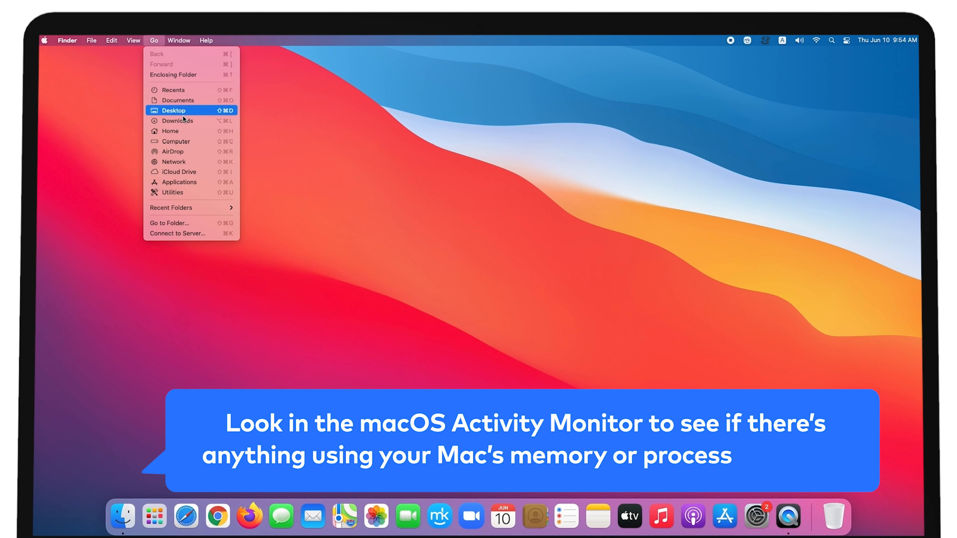
click(176, 182)
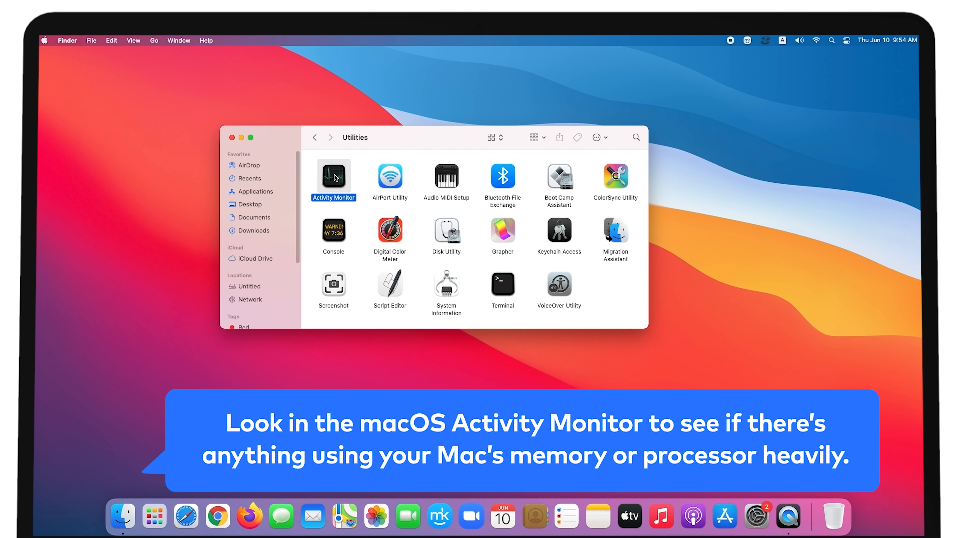
double_click(333, 175)
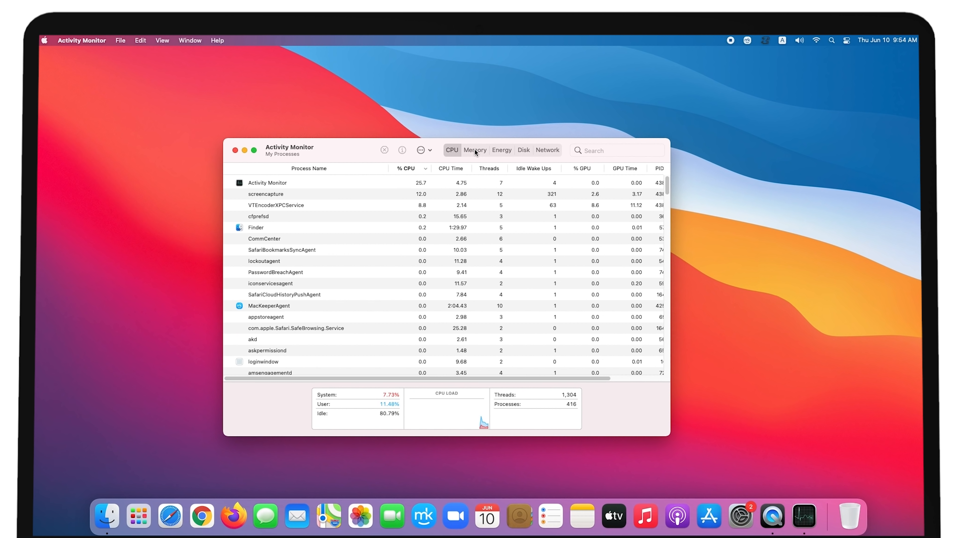
click(475, 150)
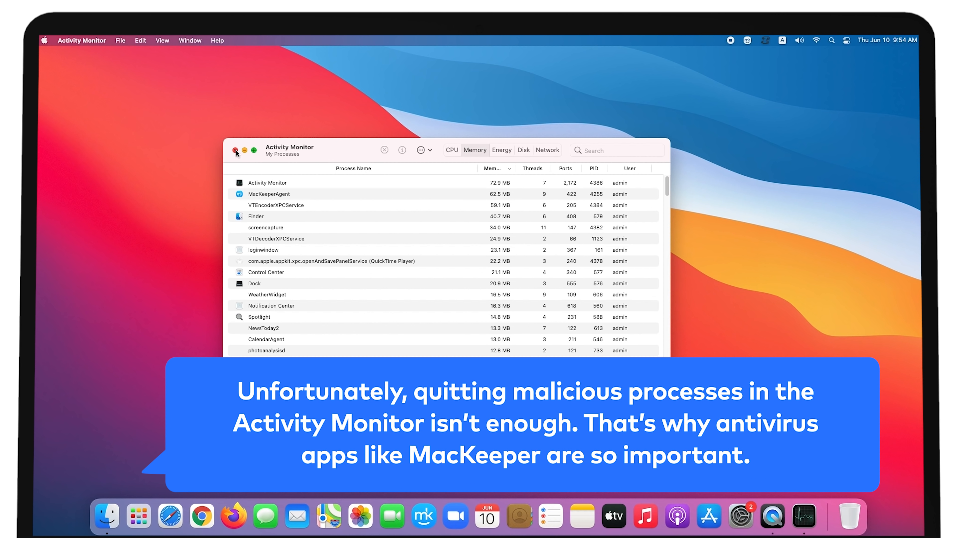
click(236, 150)
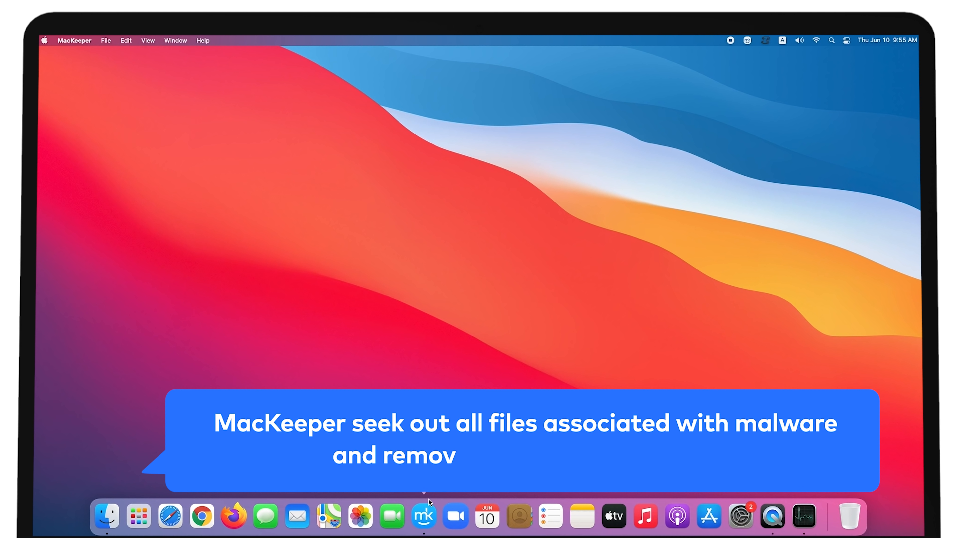
Run MacKeeper's Adware Cleaner scan, which finds 0 items
click(423, 516)
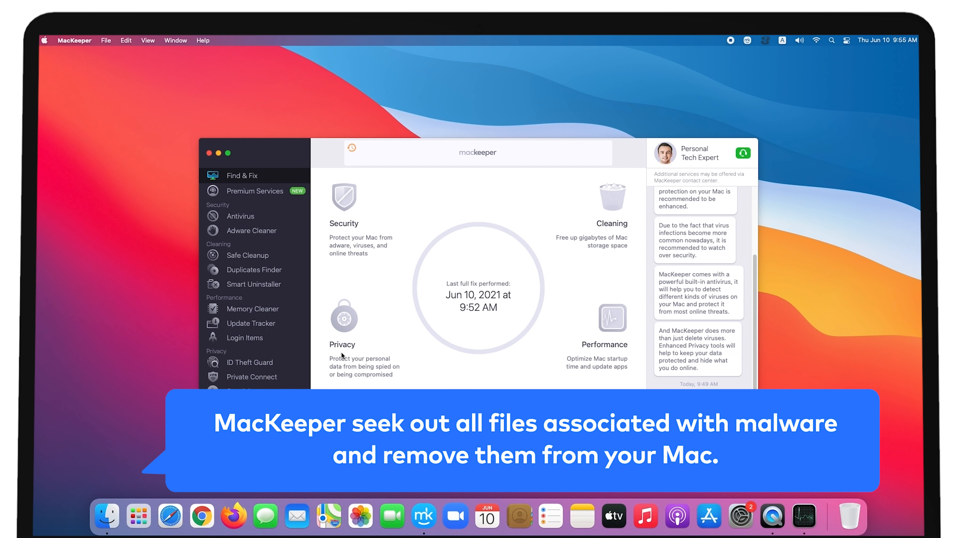
click(250, 230)
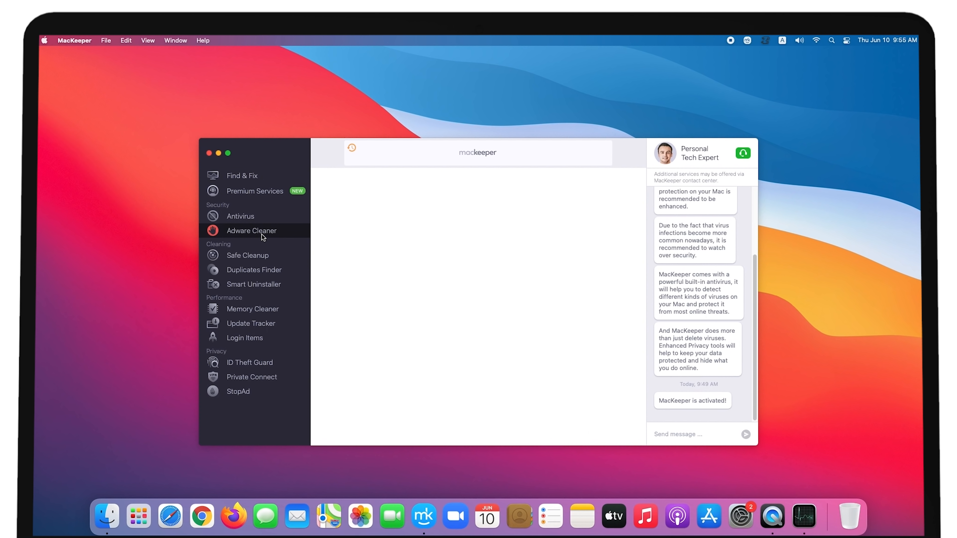
click(252, 231)
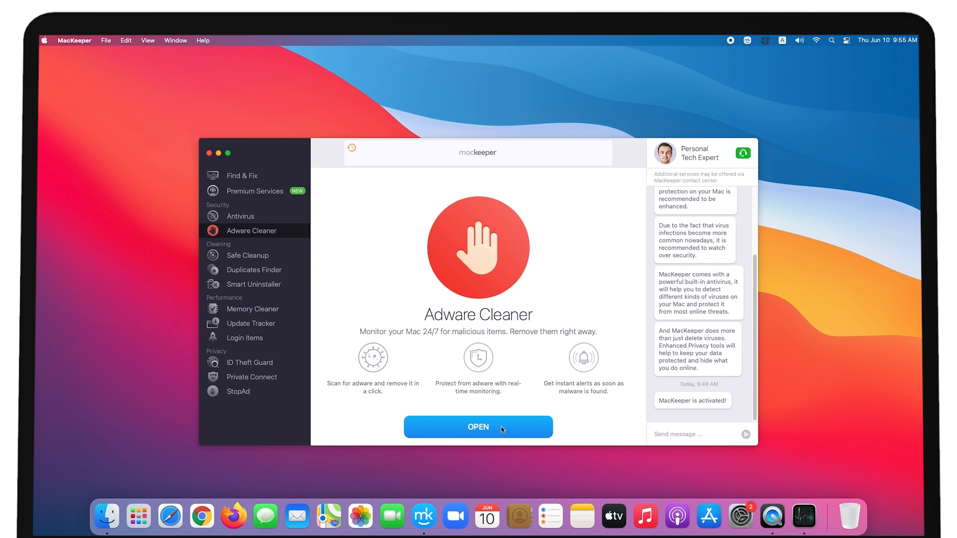
click(478, 427)
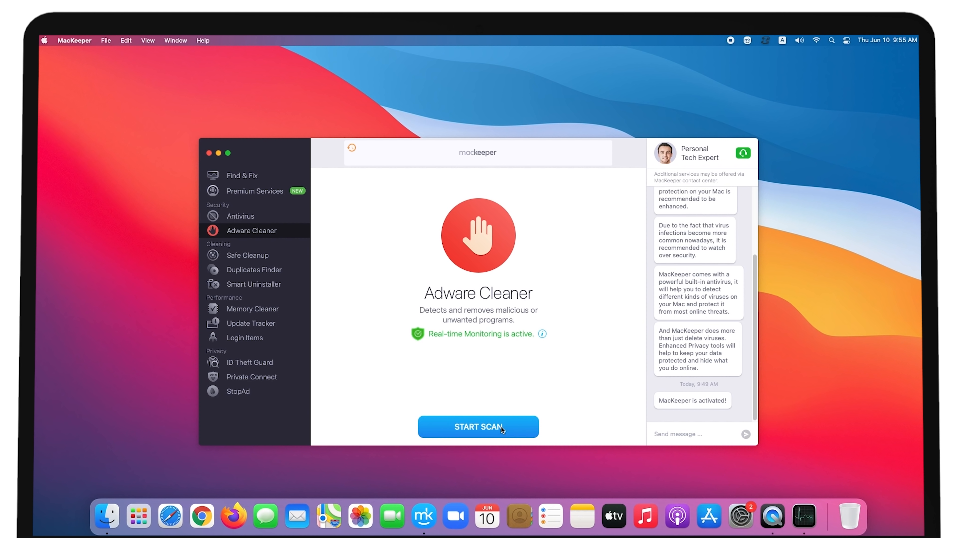
click(478, 426)
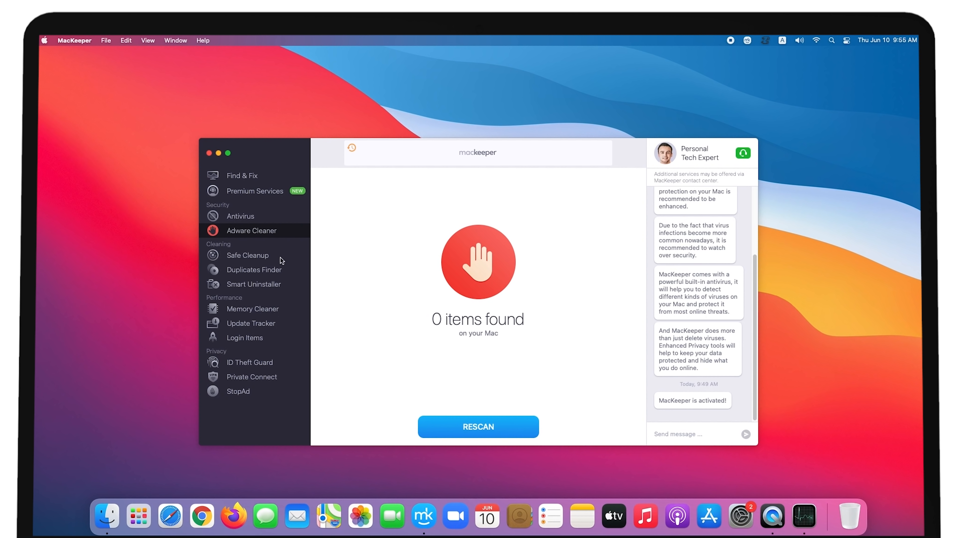
Start a MacKeeper Antivirus scan of the Mac
click(240, 215)
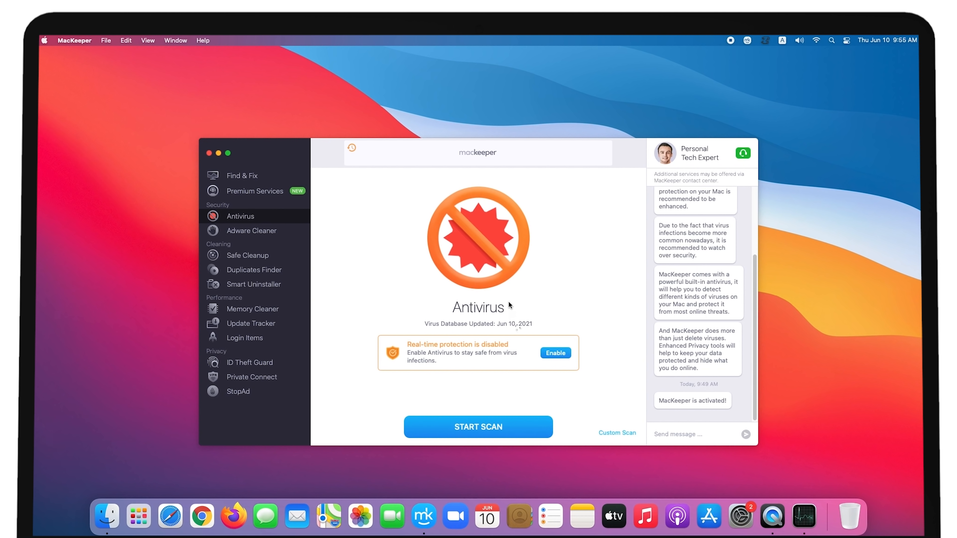
click(478, 426)
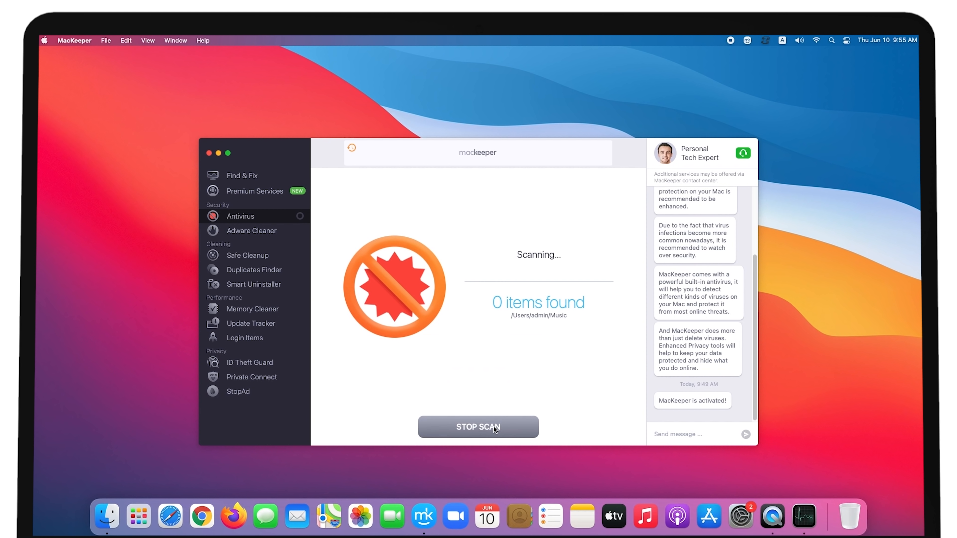